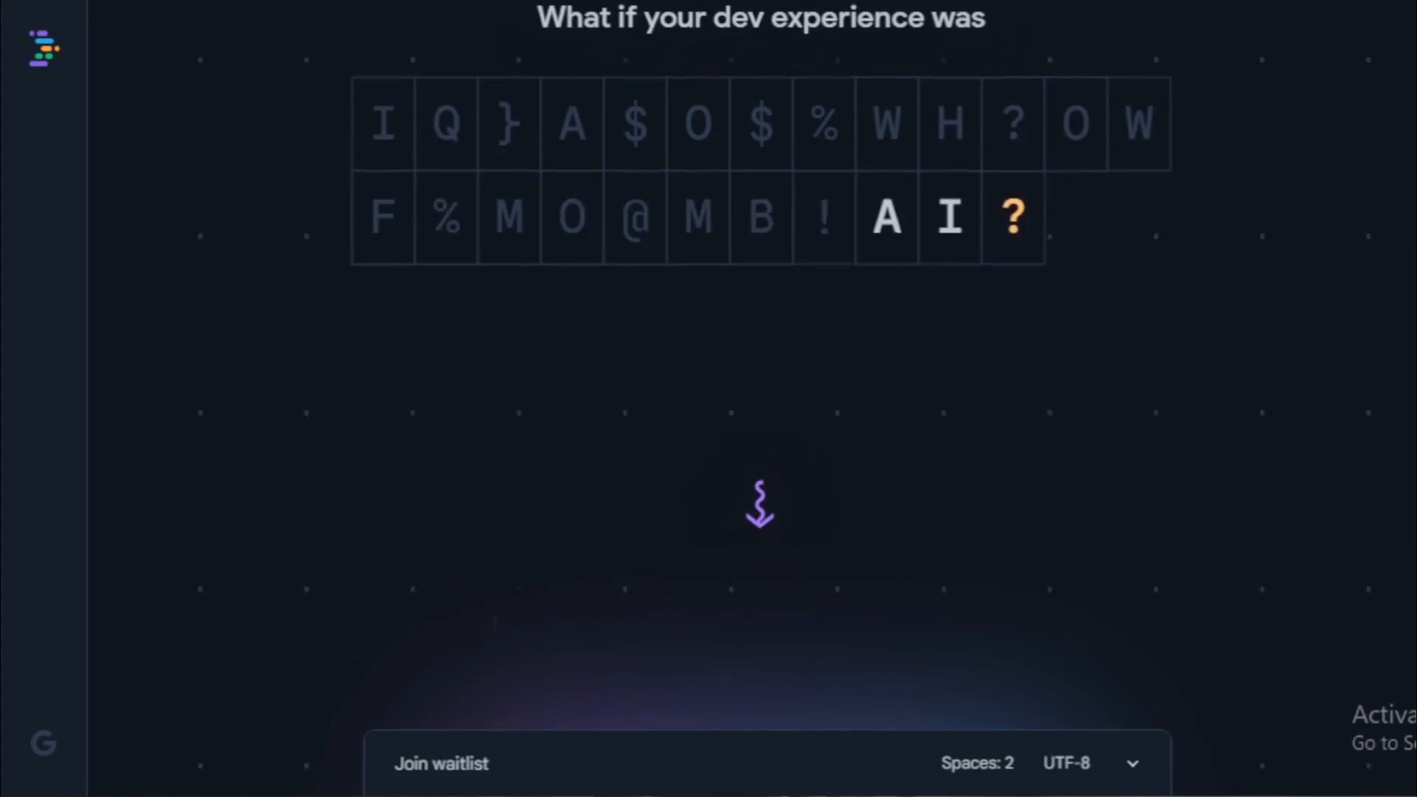
Scroll past the 'What if your dev experience was AI?' letter grid to 'Introducing Project IDX'.
scroll("down", 3)
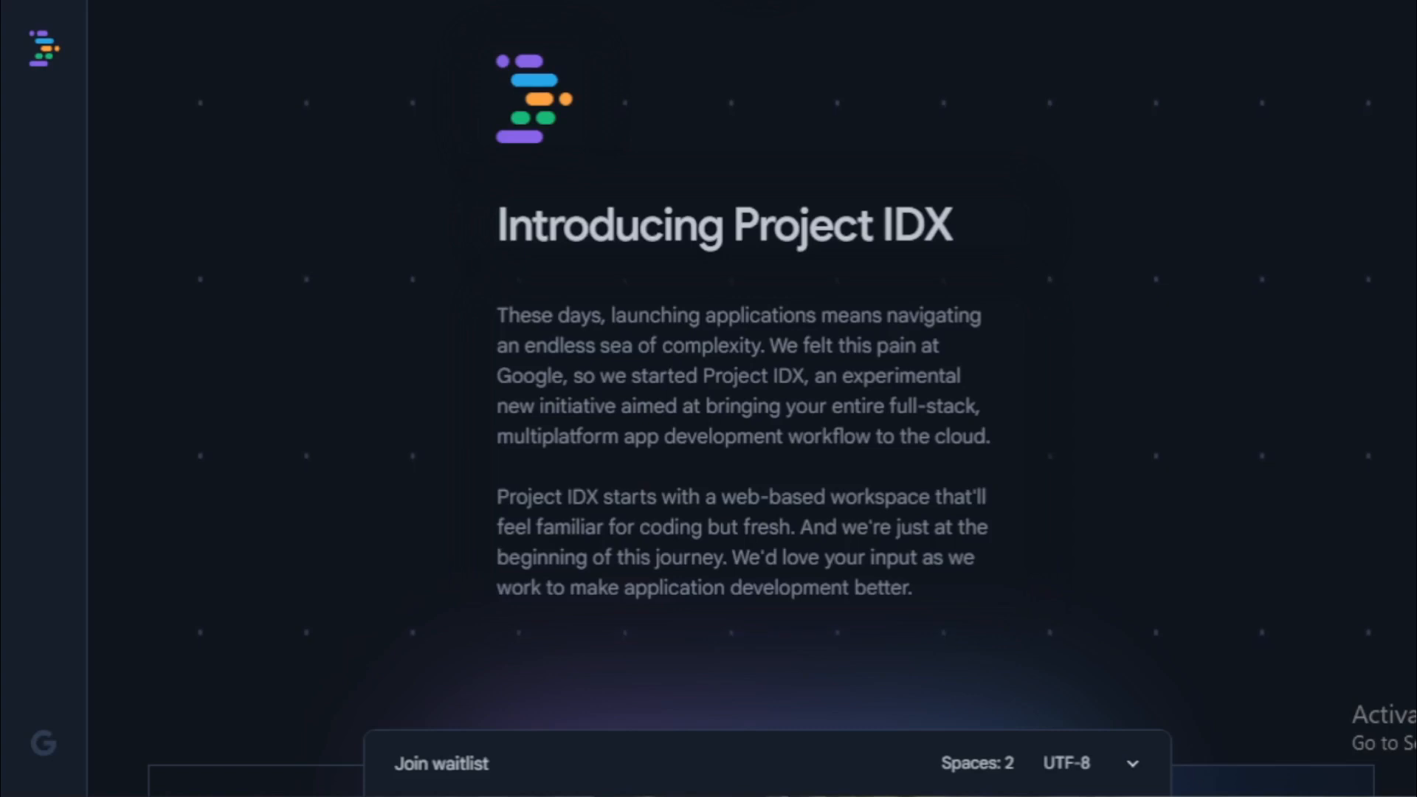
Scroll down to the 'Get to work quickly, wherever you are' browser-and-phone illustration.
scroll("down", 3)
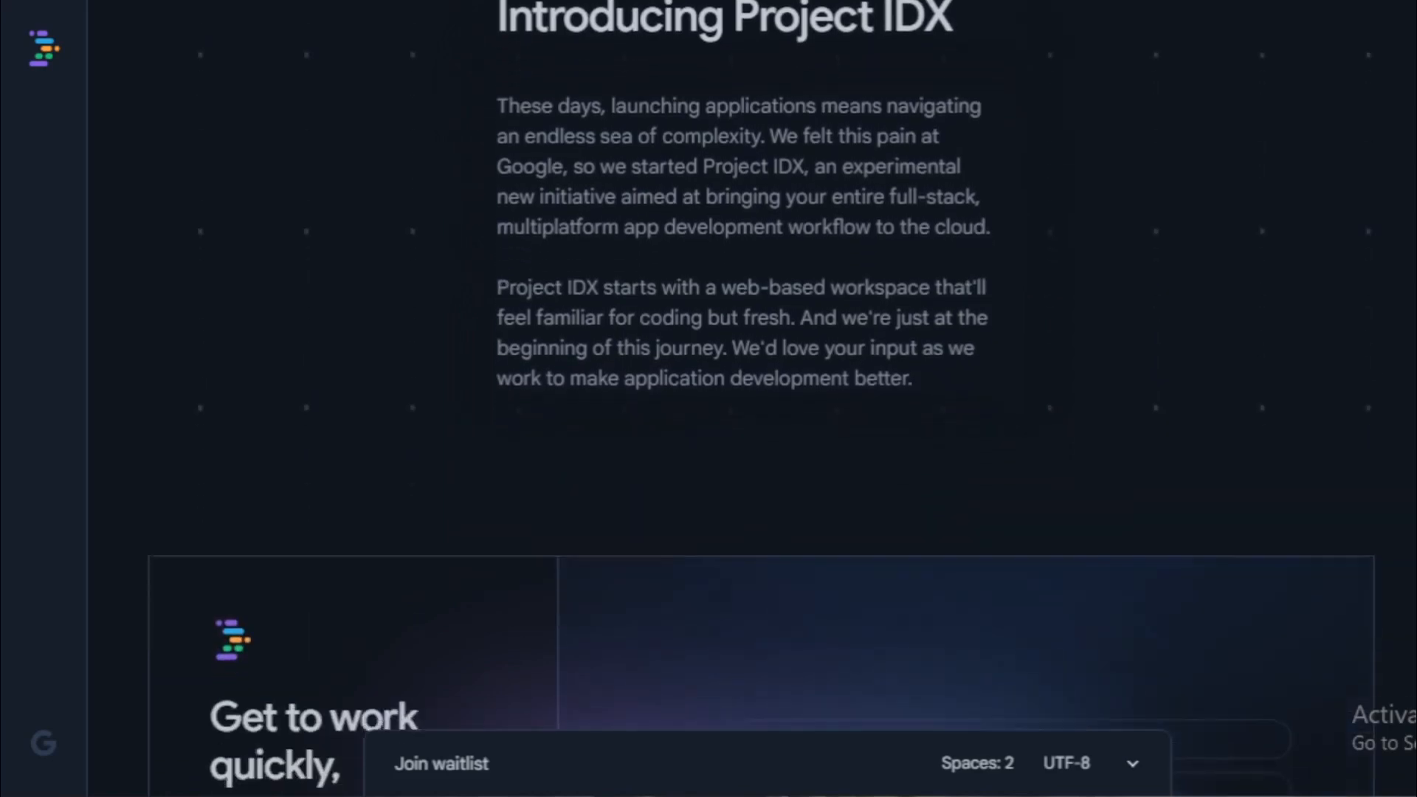
scroll("down", 3)
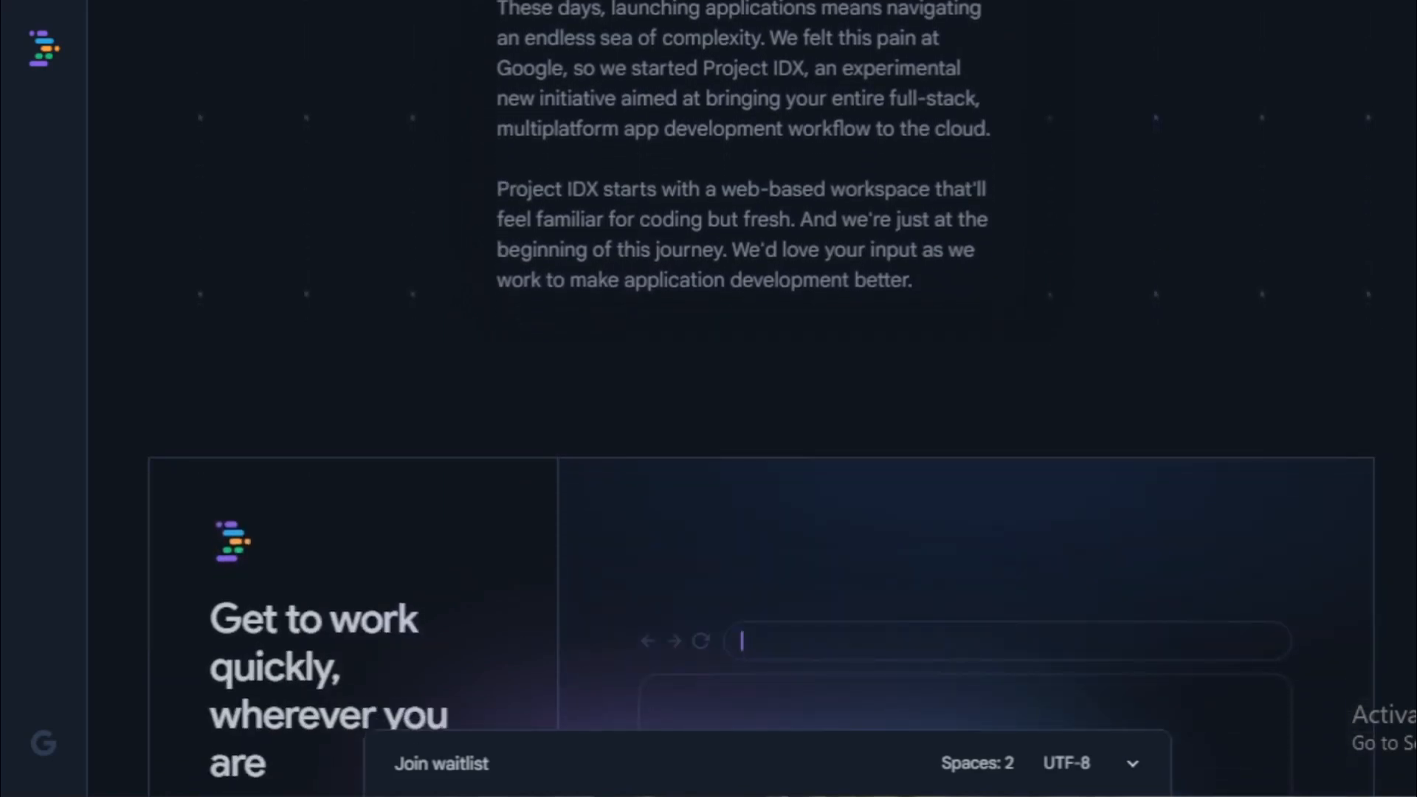
scroll("down", 3)
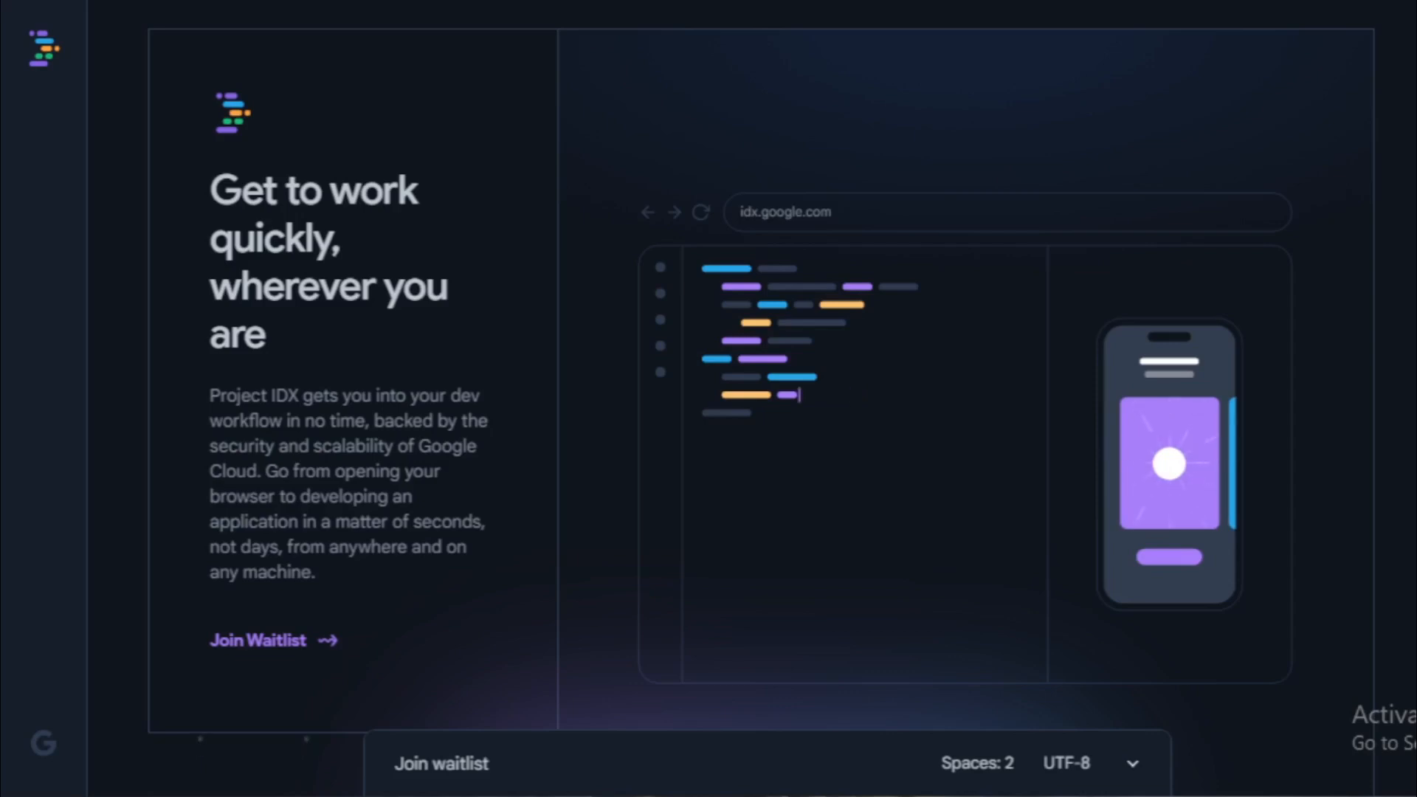
scroll("down", 3)
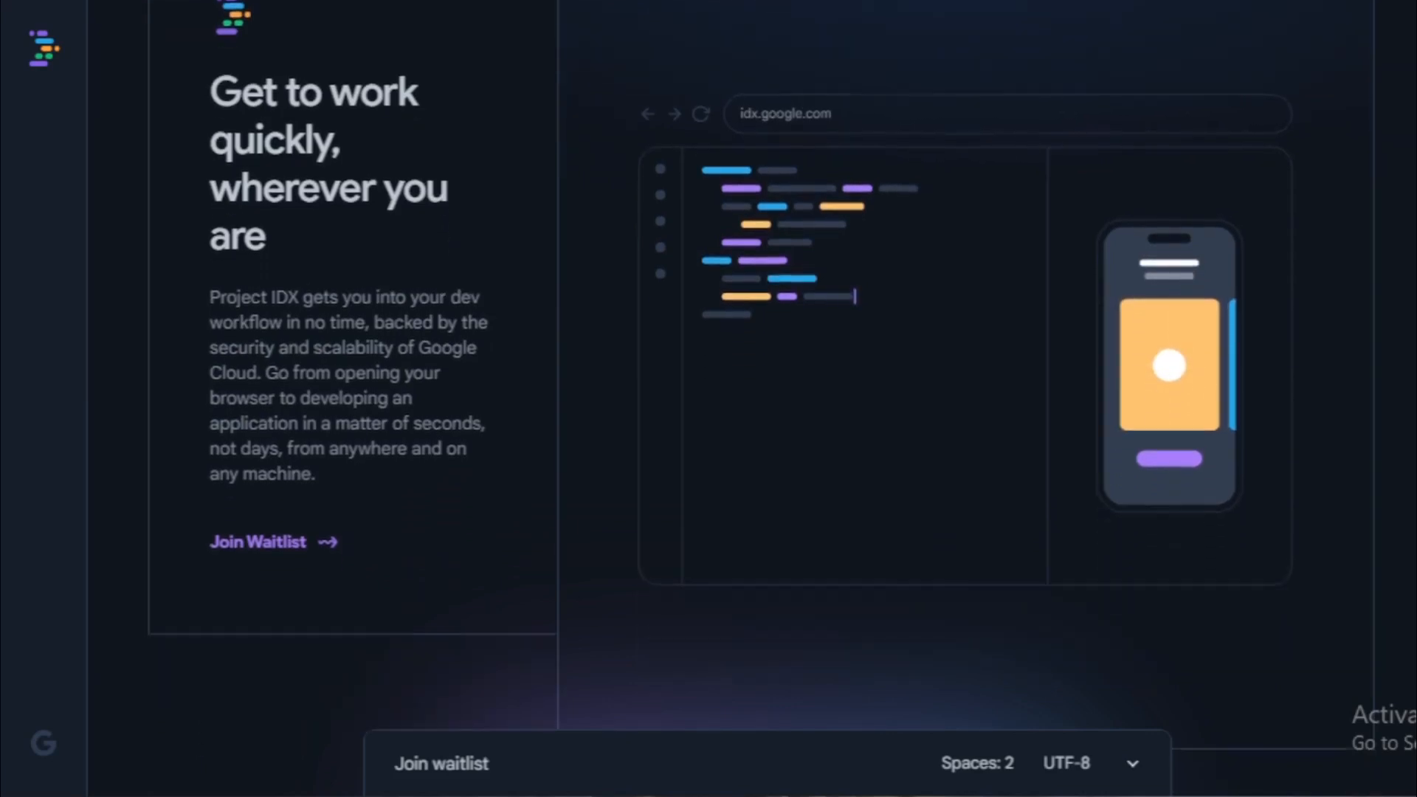
Scroll to the framework logo grid with React, Angular and Flutter.
scroll("down", 3)
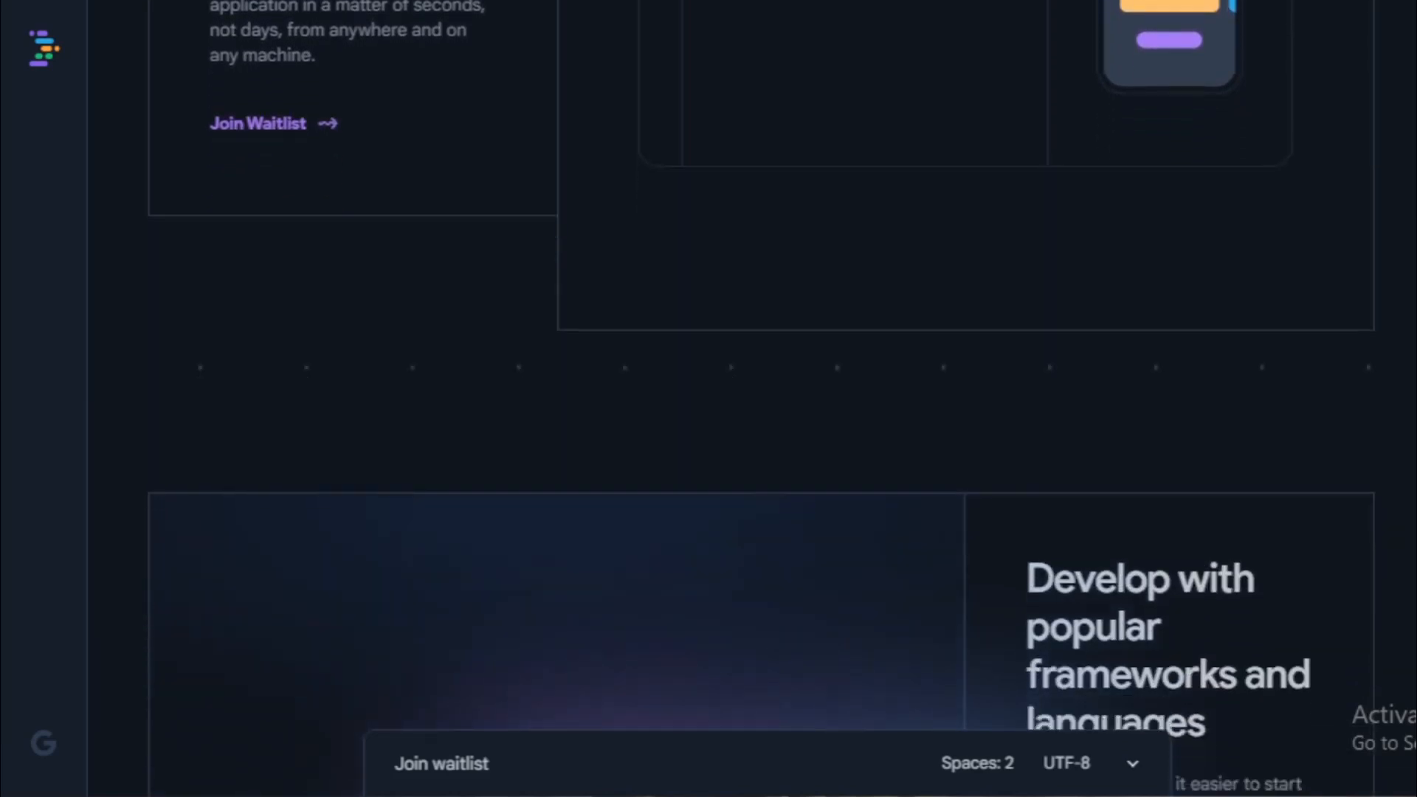
scroll("down", 3)
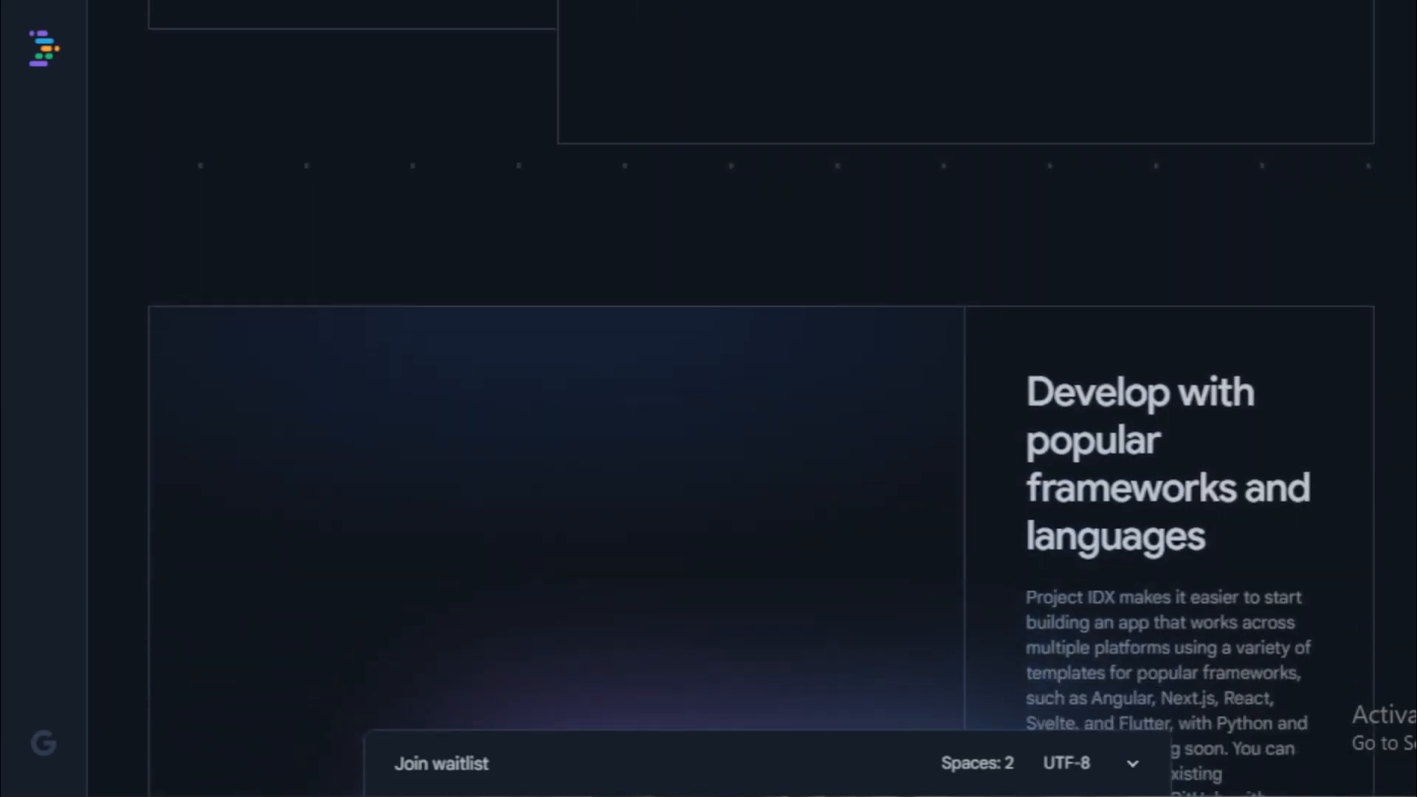
scroll("up", 3)
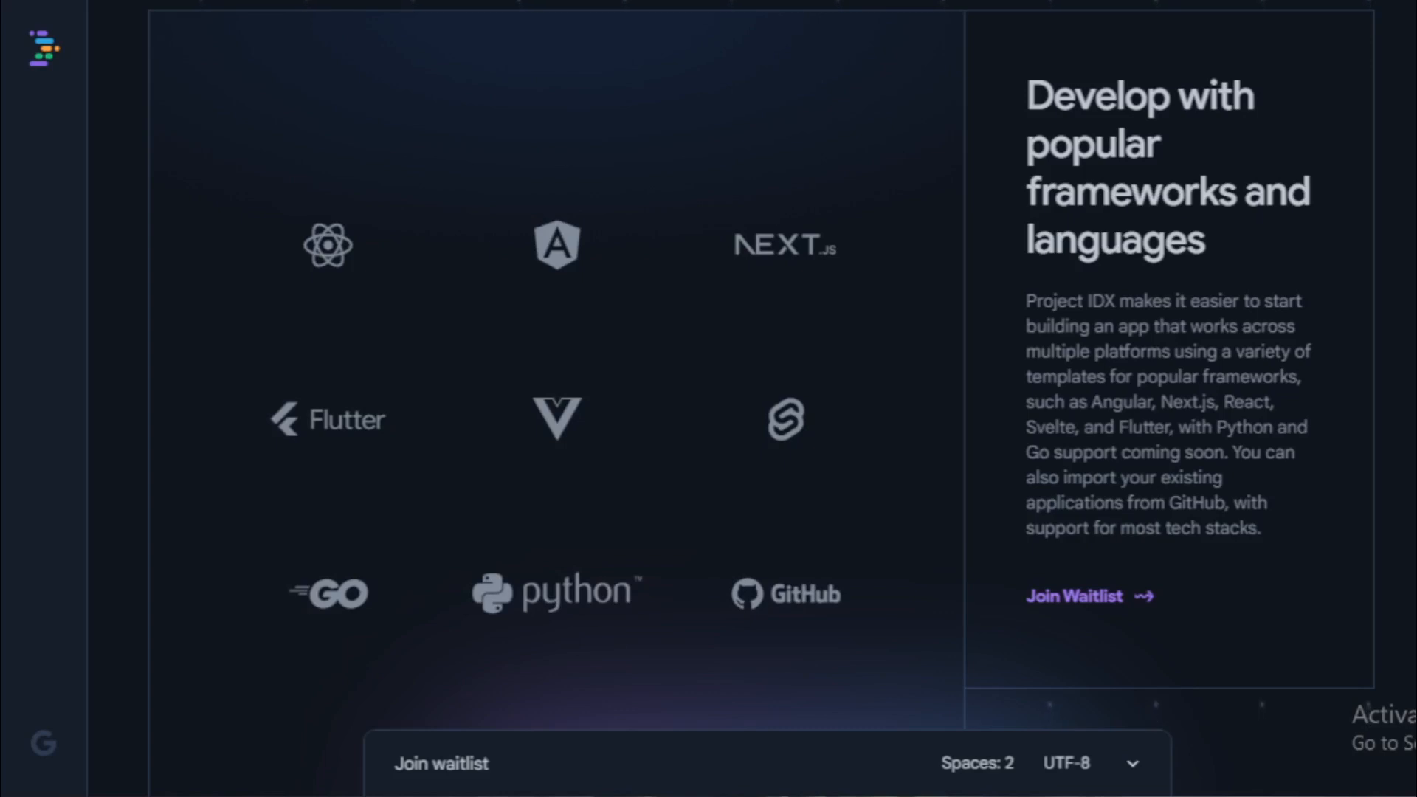
Scroll through 'Optimize your apps across platforms' to the 'Code faster with generative AI' heading.
scroll("down", 3)
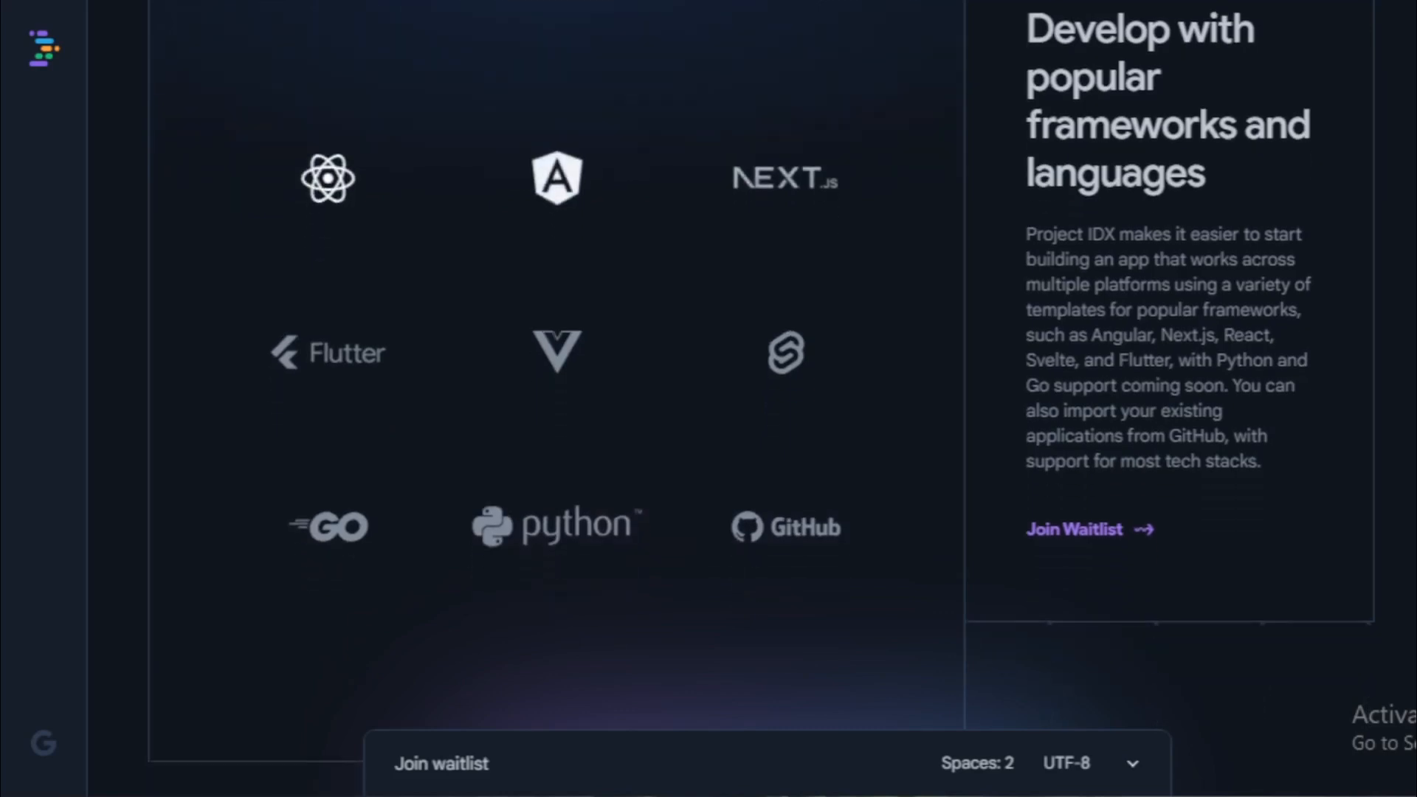
scroll("down", 3)
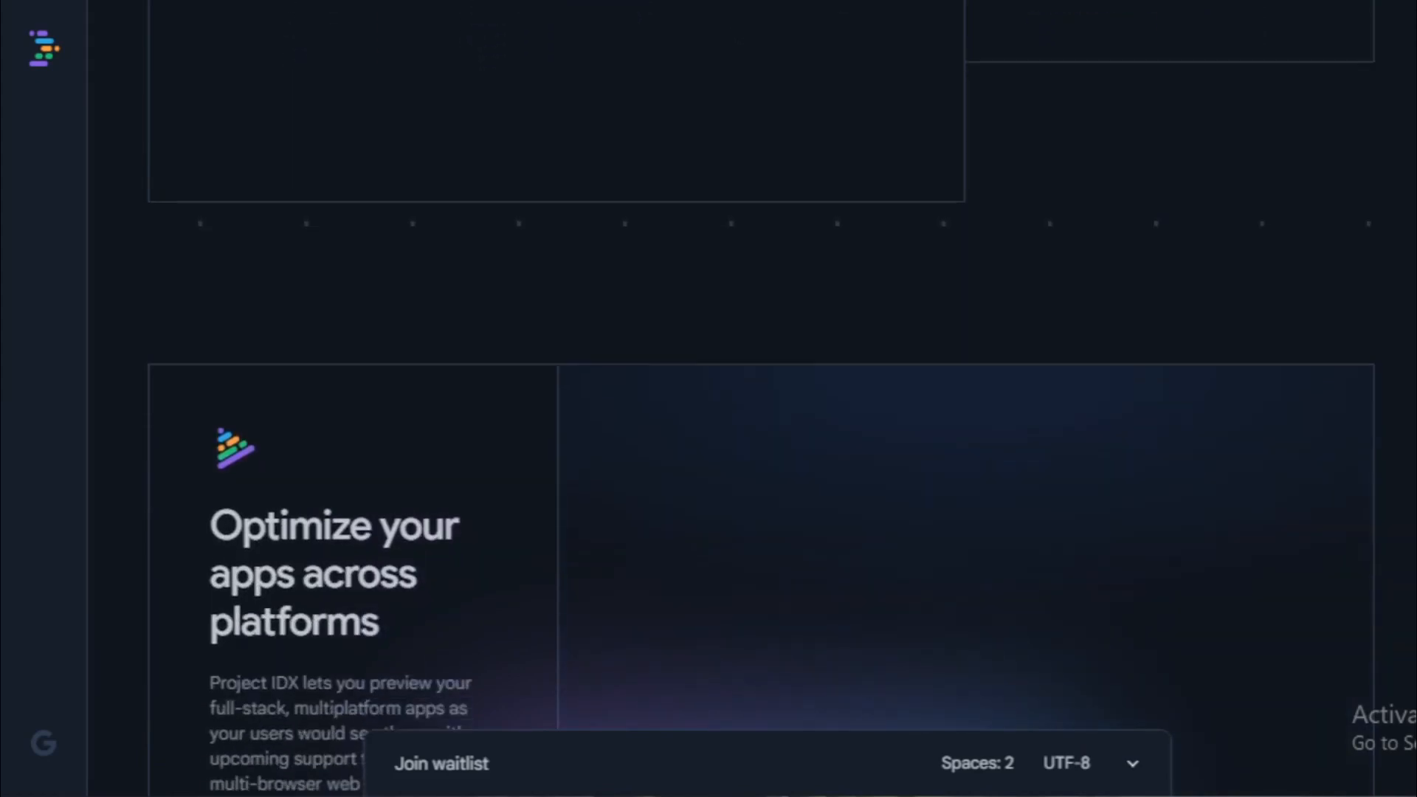
scroll("down", 3)
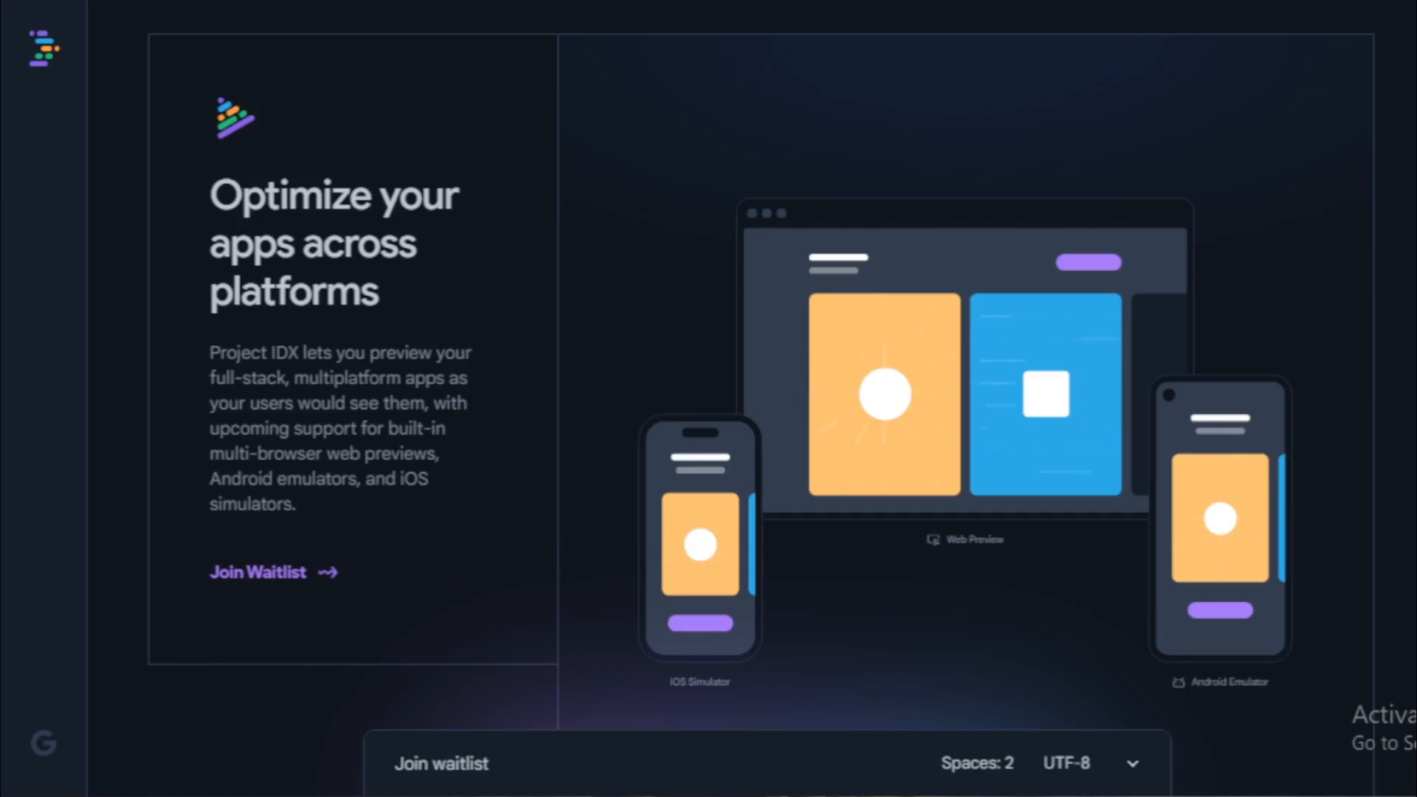
scroll("down", 3)
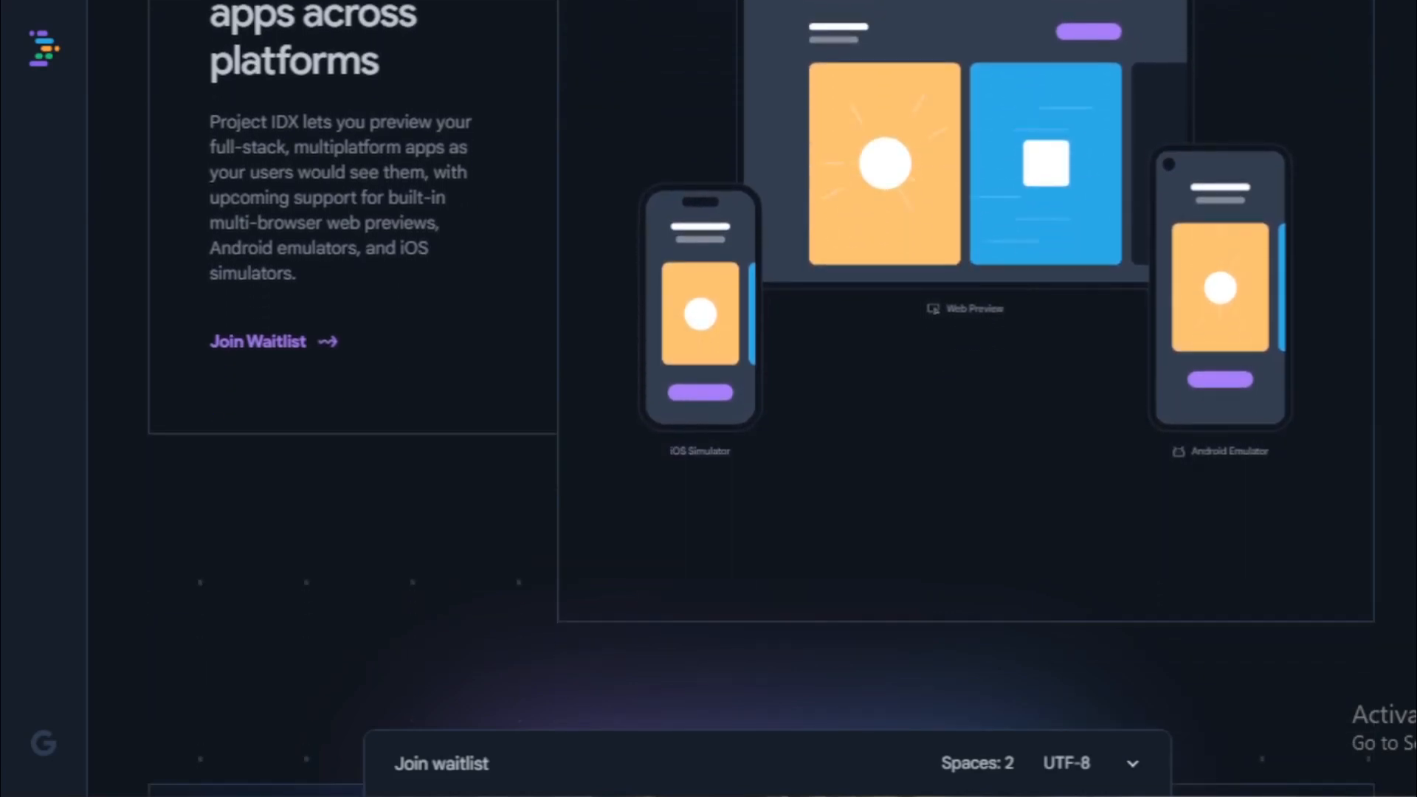
scroll("down", 3)
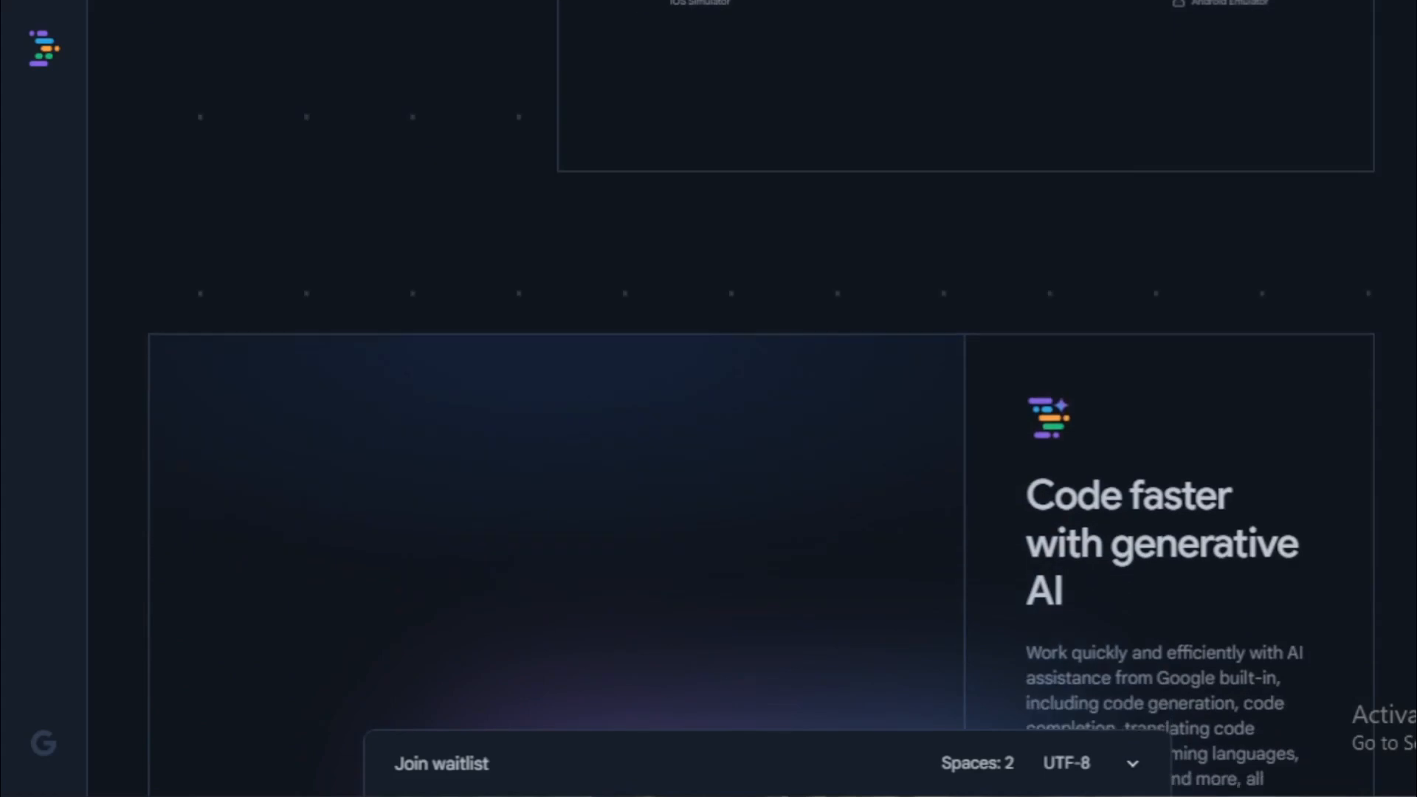
Scroll past the Codey AI panel to 'Let's make the development workflow better, together'.
scroll("down", 3)
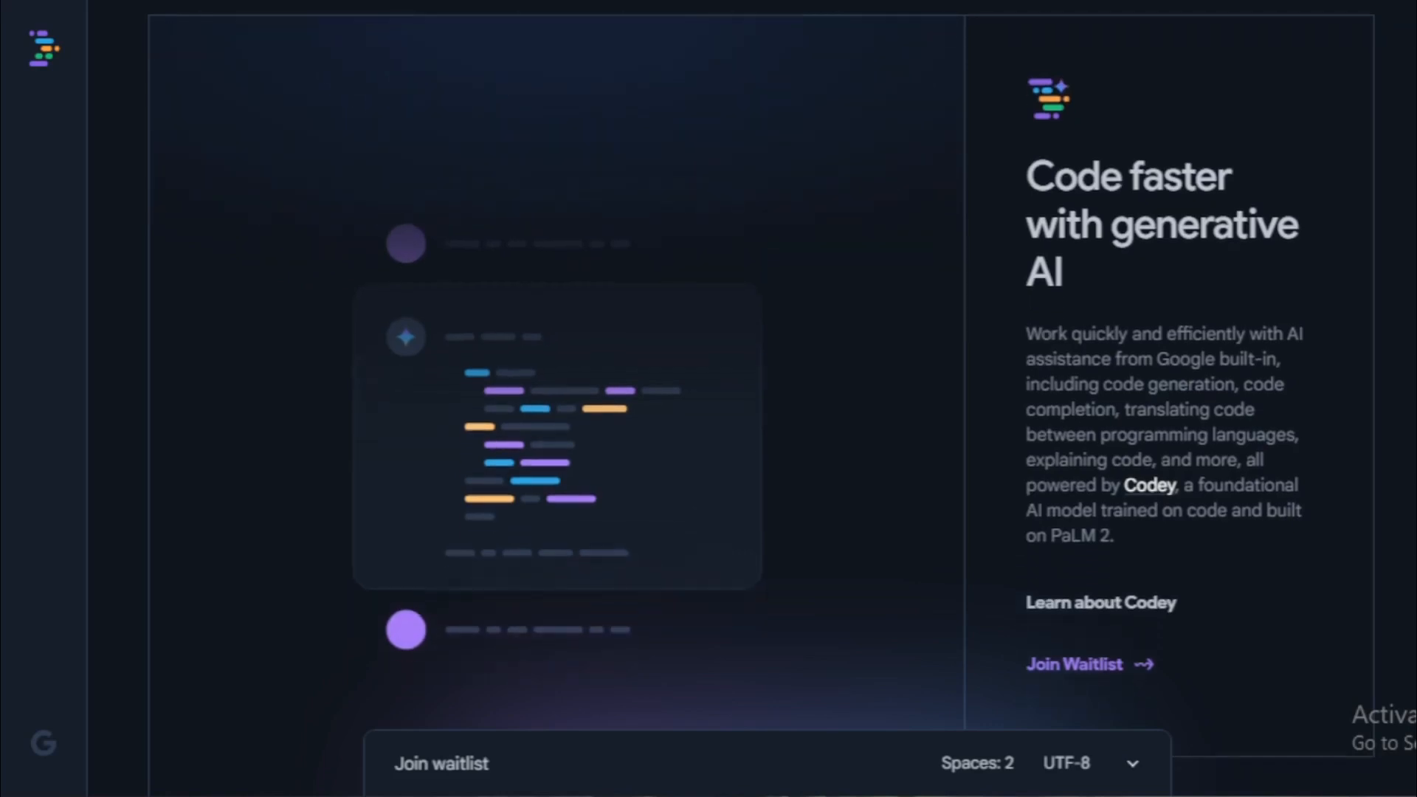
scroll("down", 3)
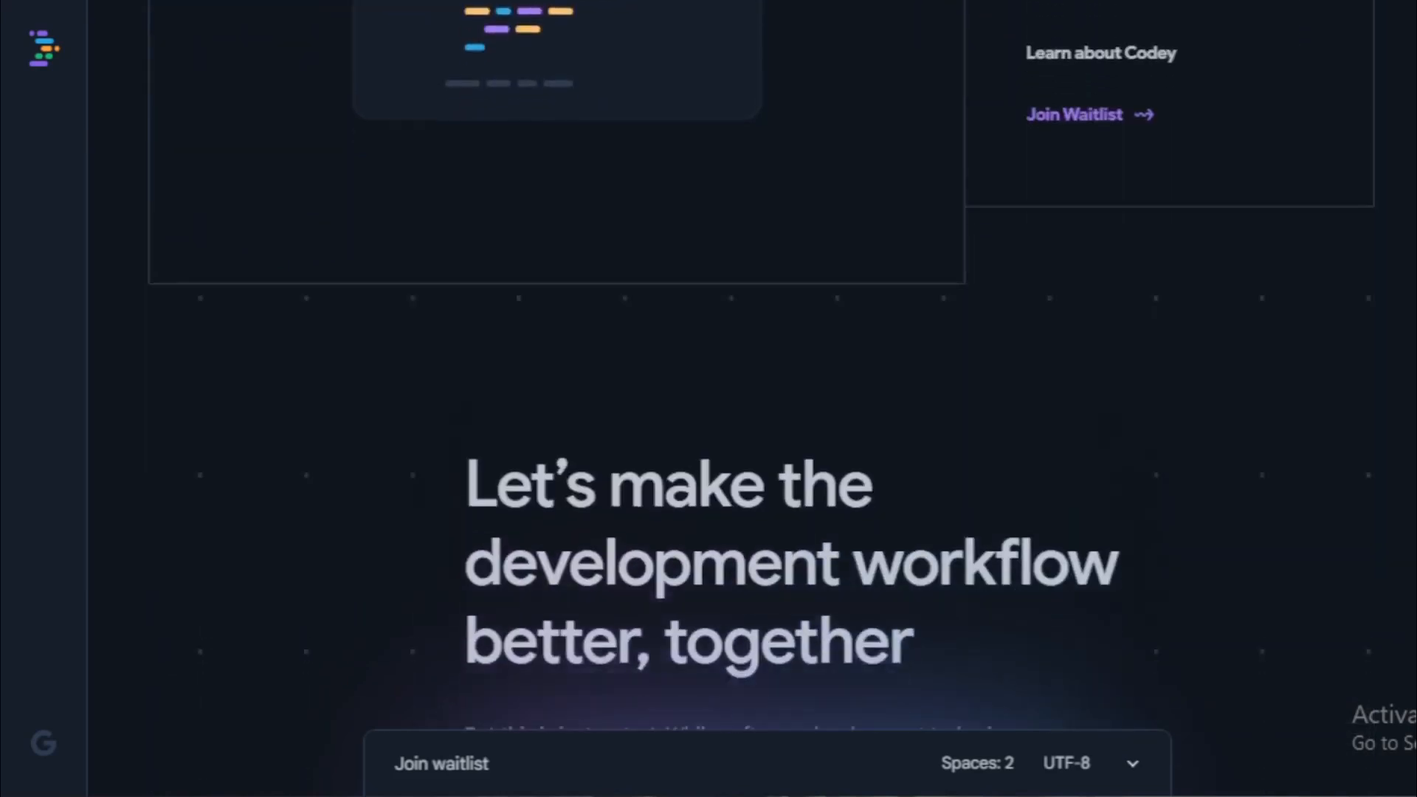
Scroll to the footer with the Privacy Policy and Terms & Conditions links.
scroll("down", 3)
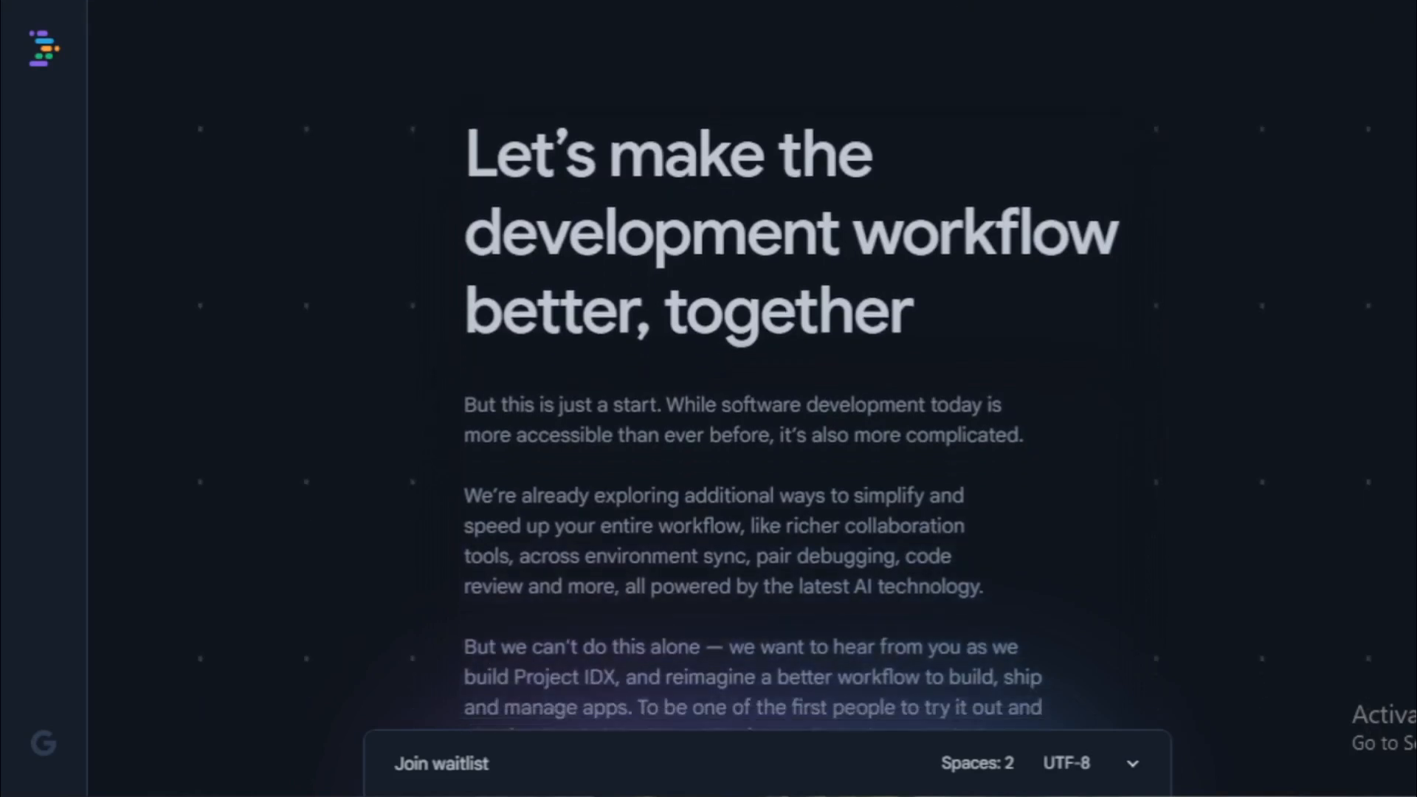
scroll("down", 3)
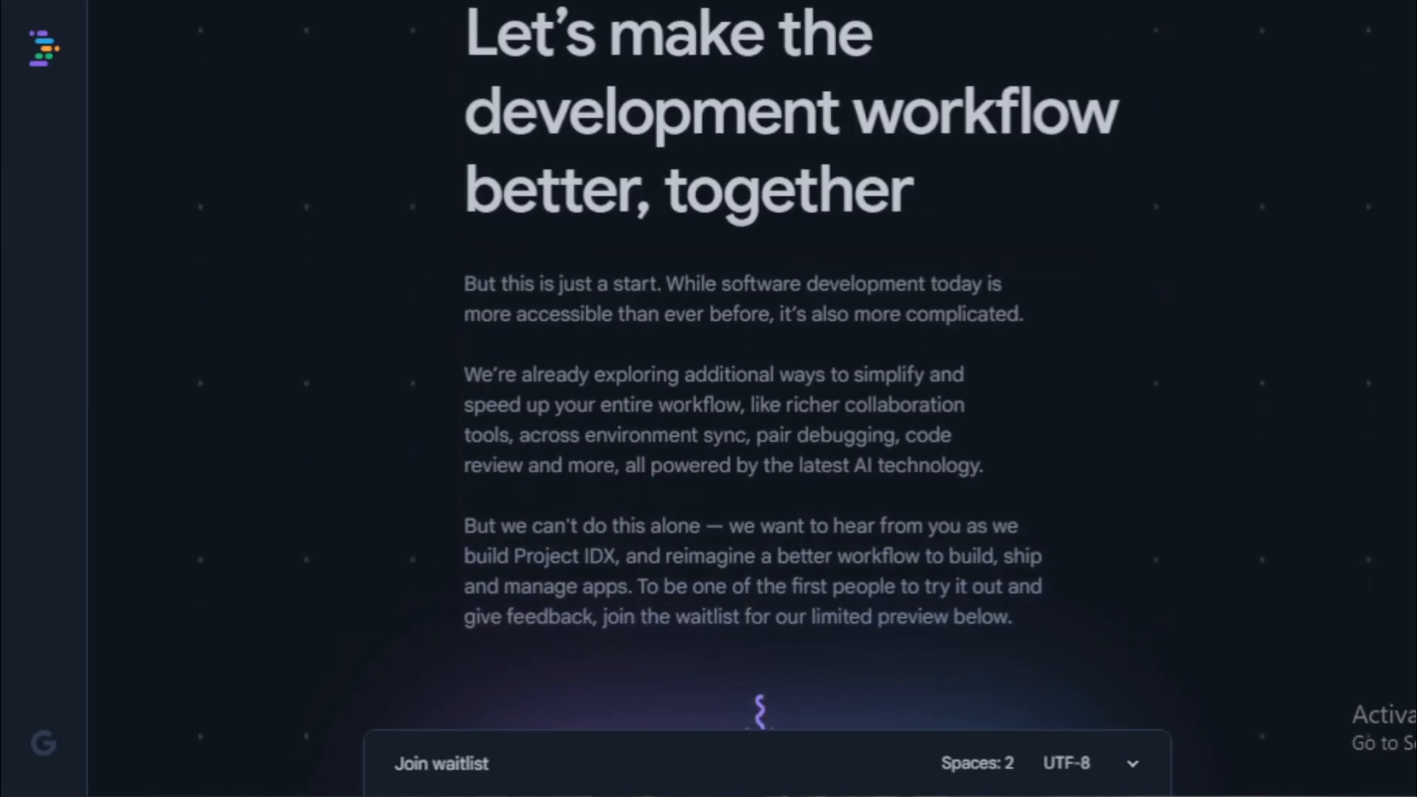
scroll("down", 3)
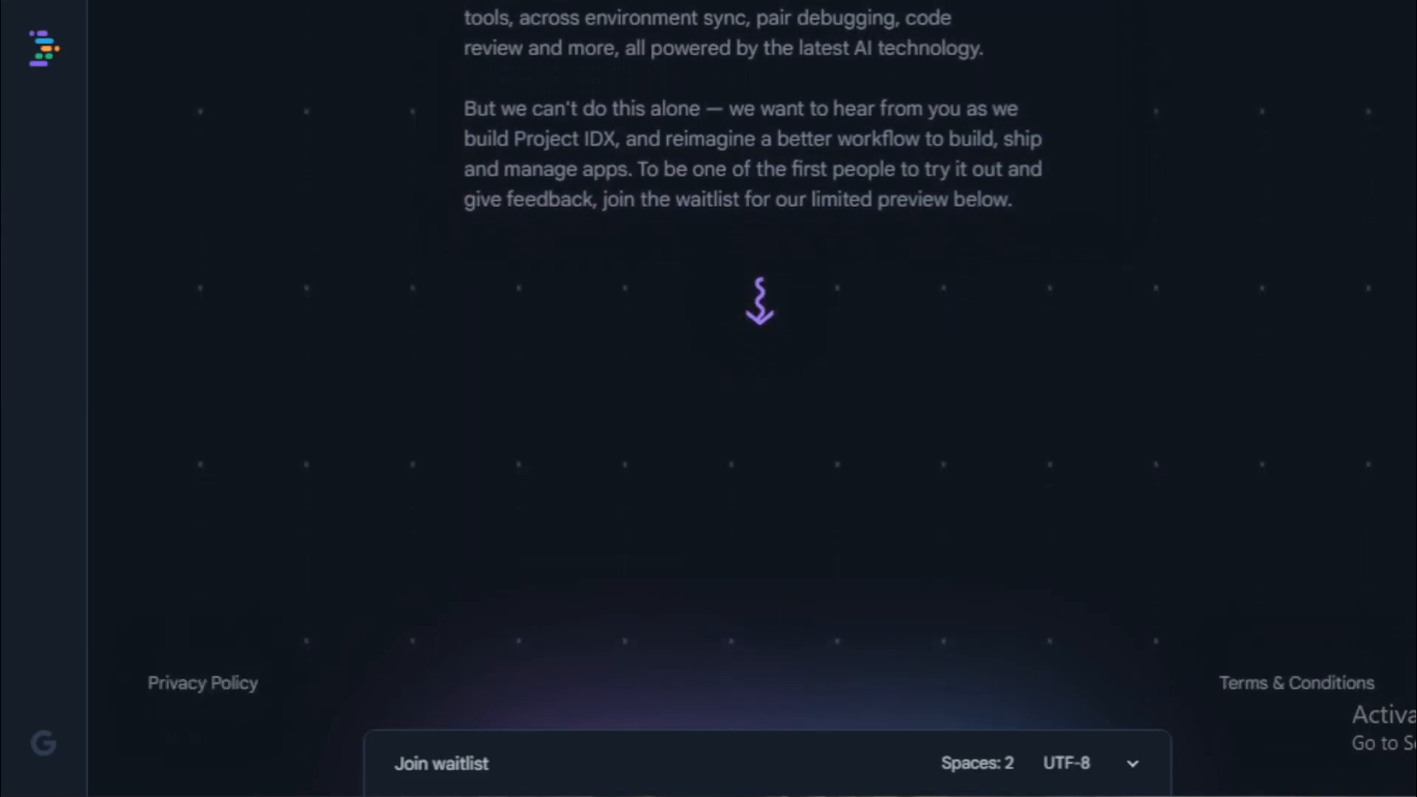
mouse_move(1376, 742)
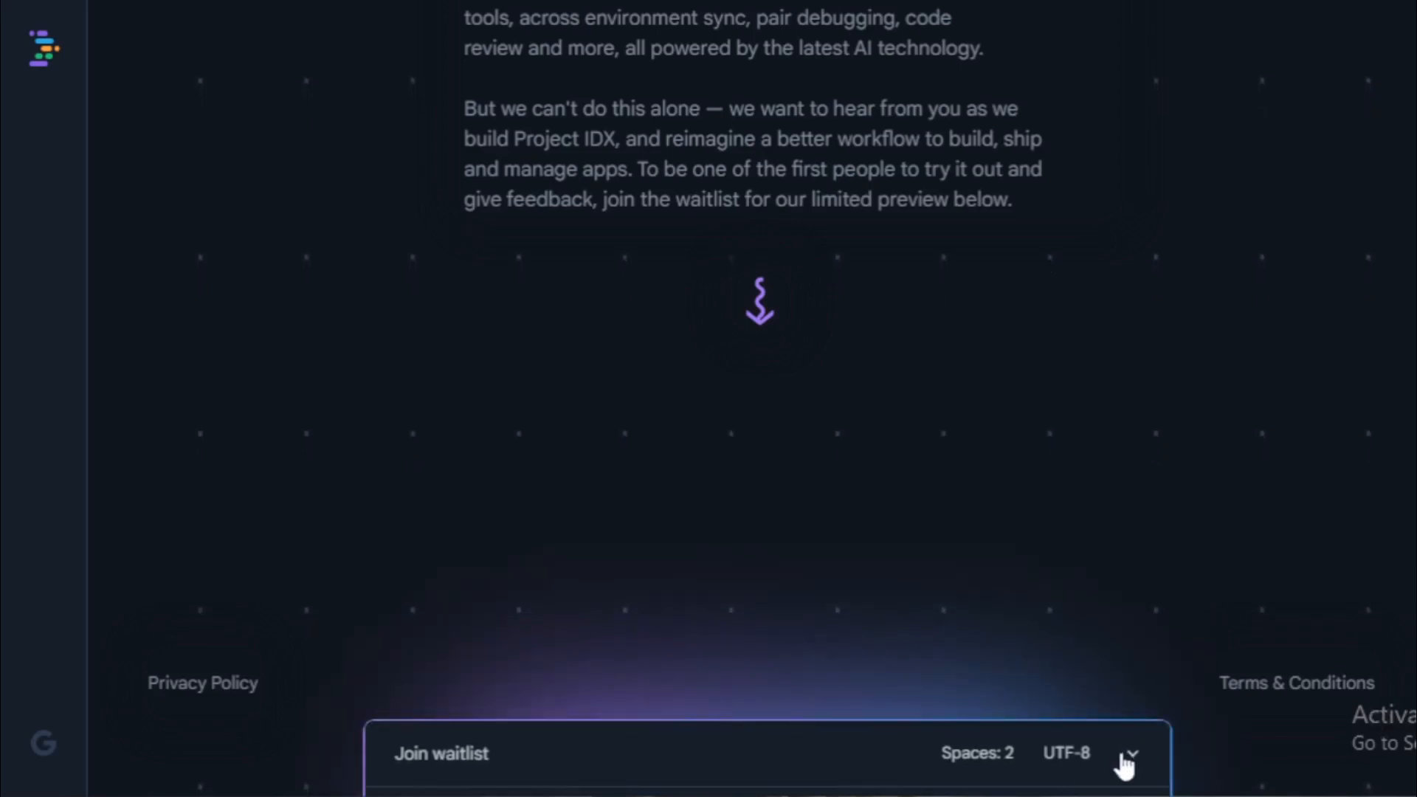
Expand the Join waitlist form, collapsing and reopening it, and place the cursor in Name.
left_click(1133, 771)
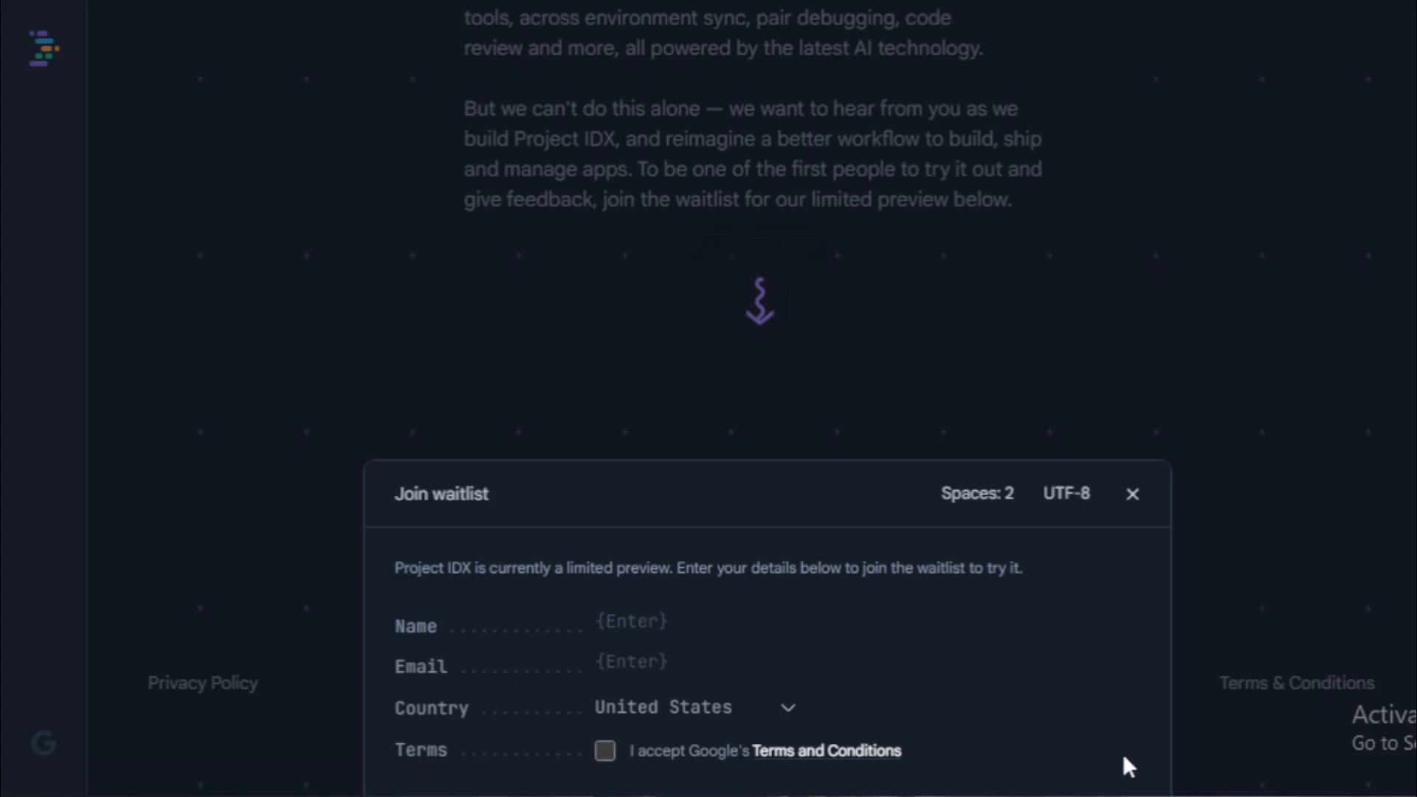
left_click(598, 621)
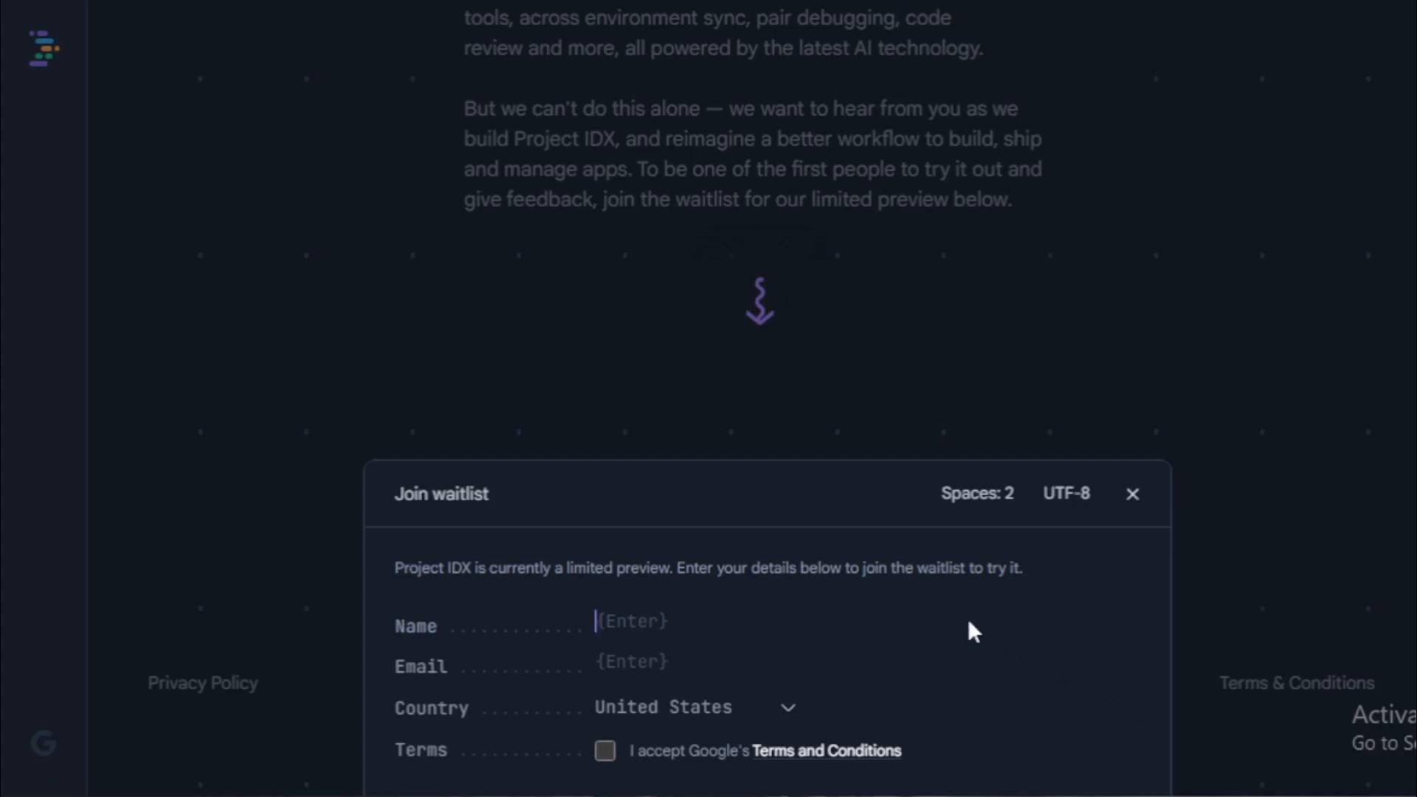
mouse_move(524, 498)
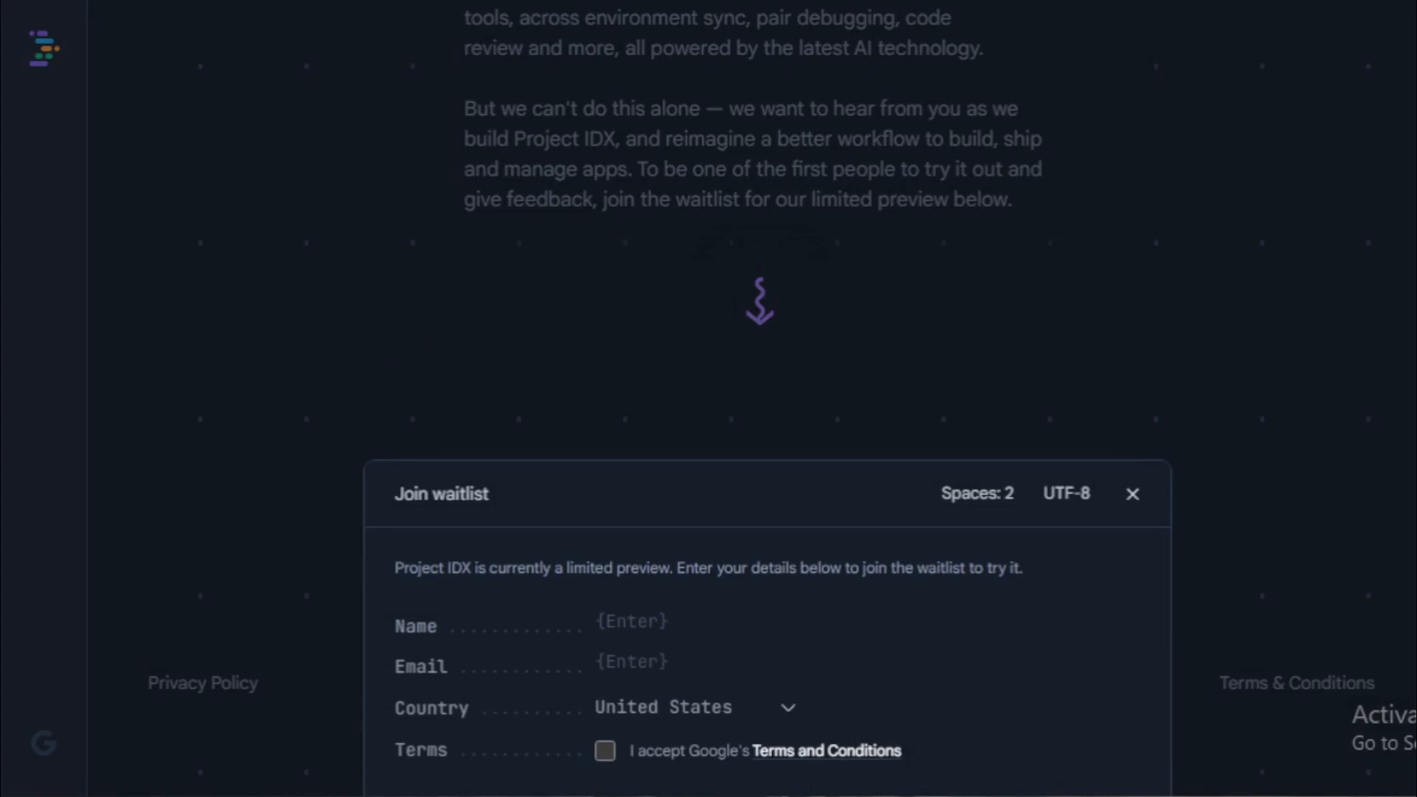
left_click(596, 622)
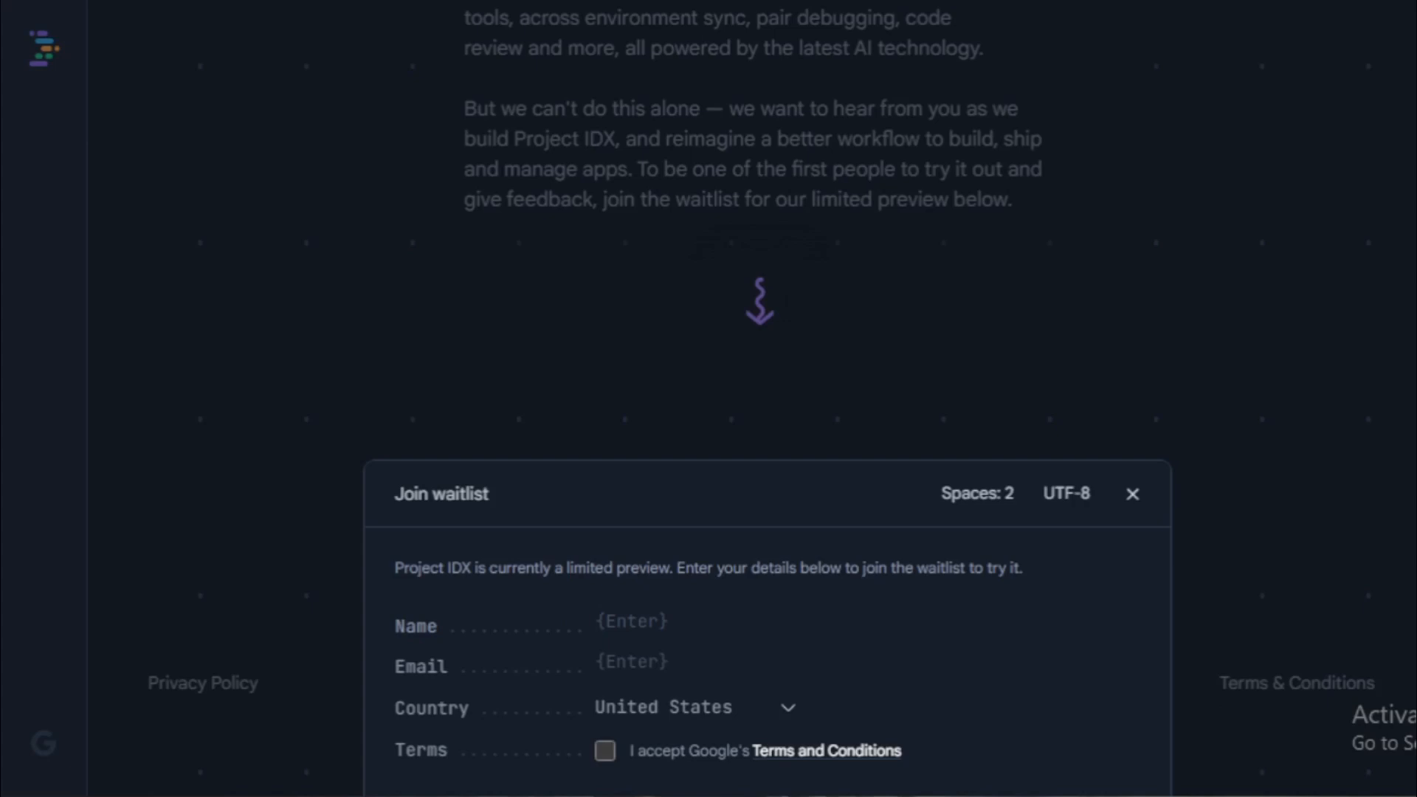
left_click(593, 621)
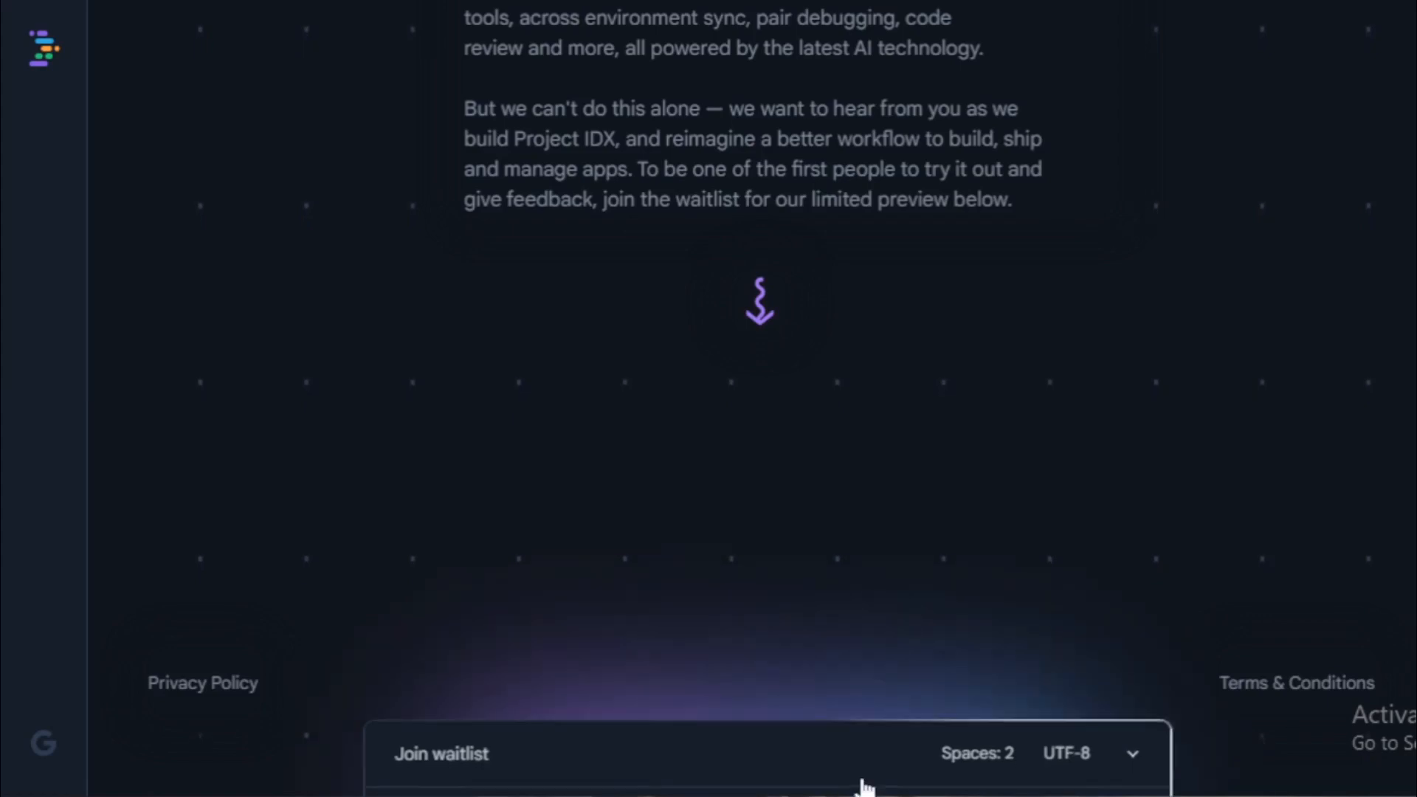
left_click(442, 753)
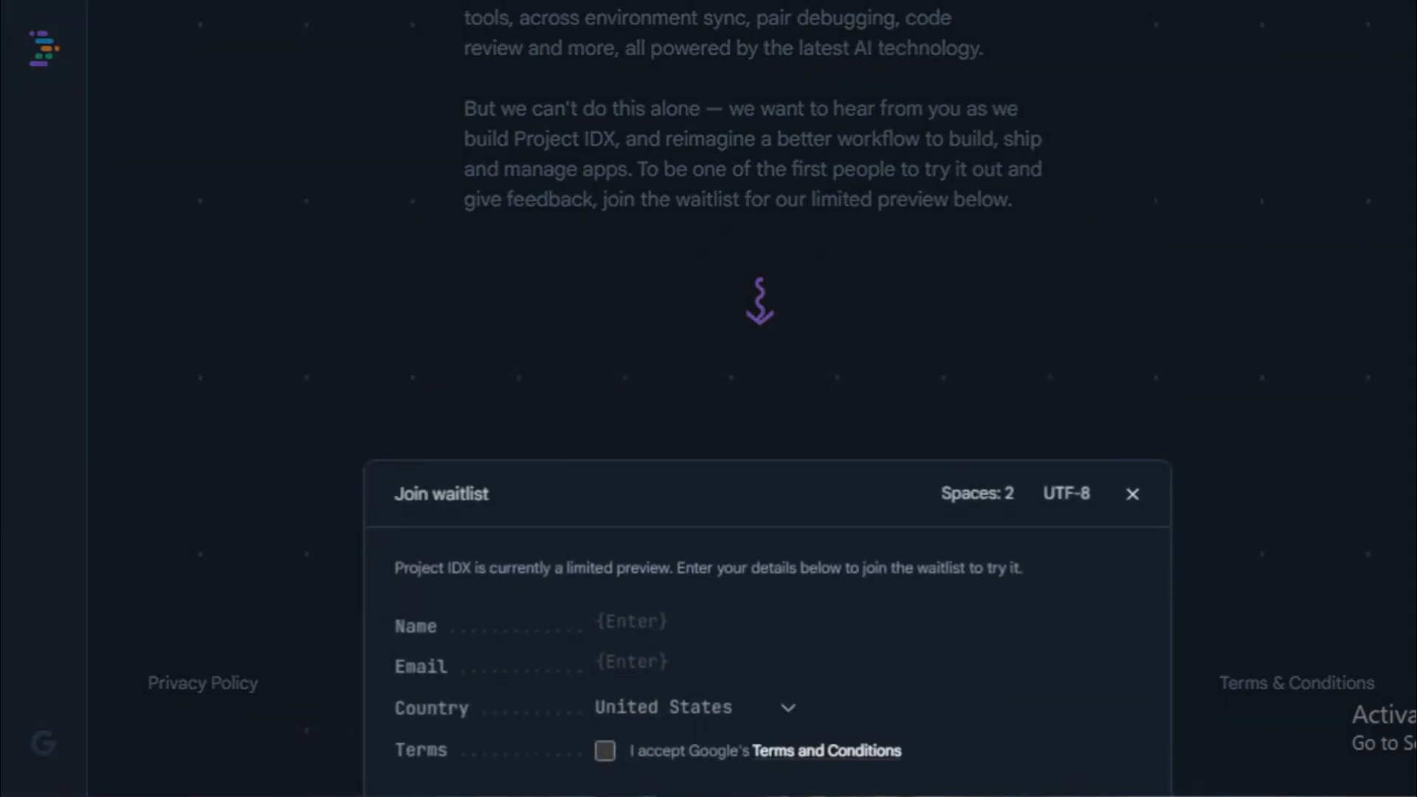
left_click(595, 621)
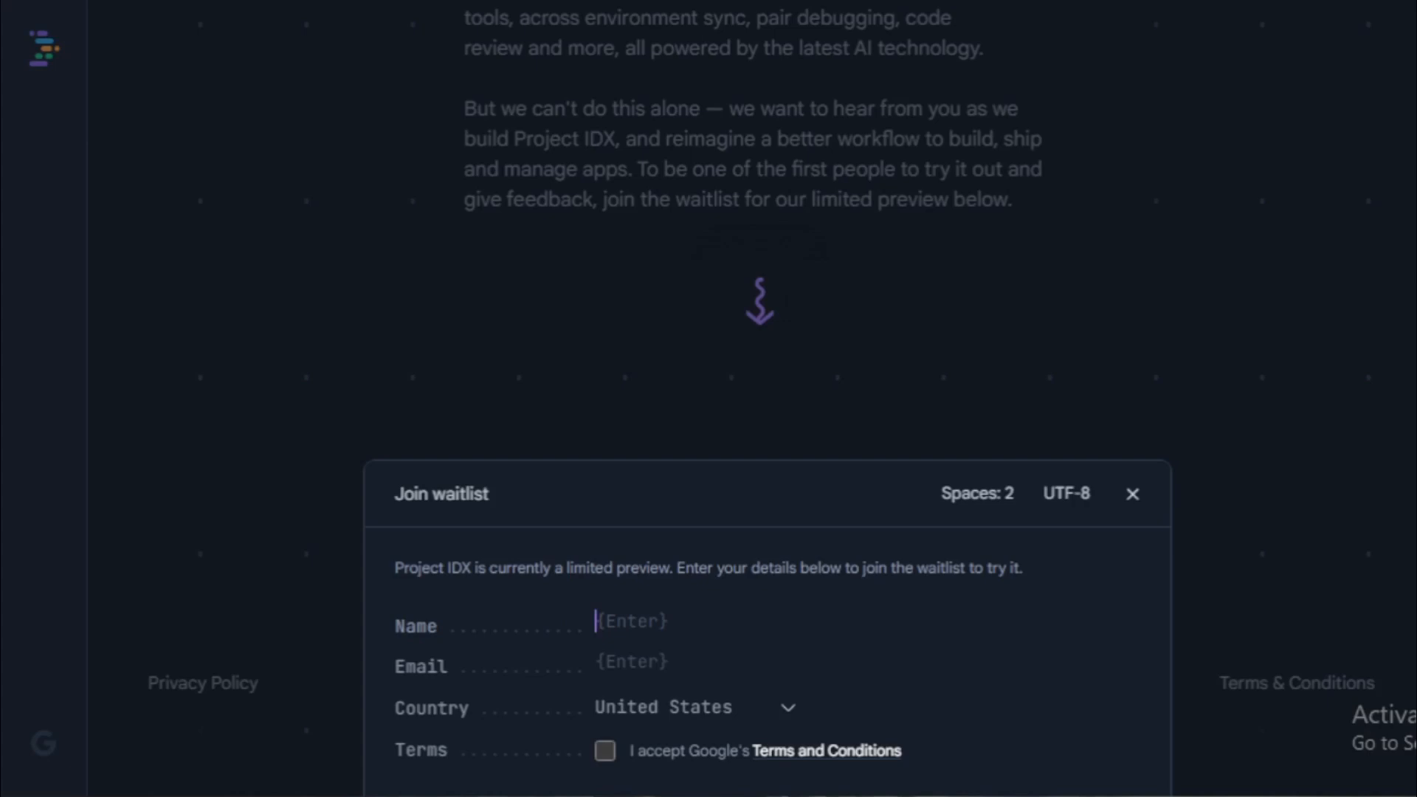